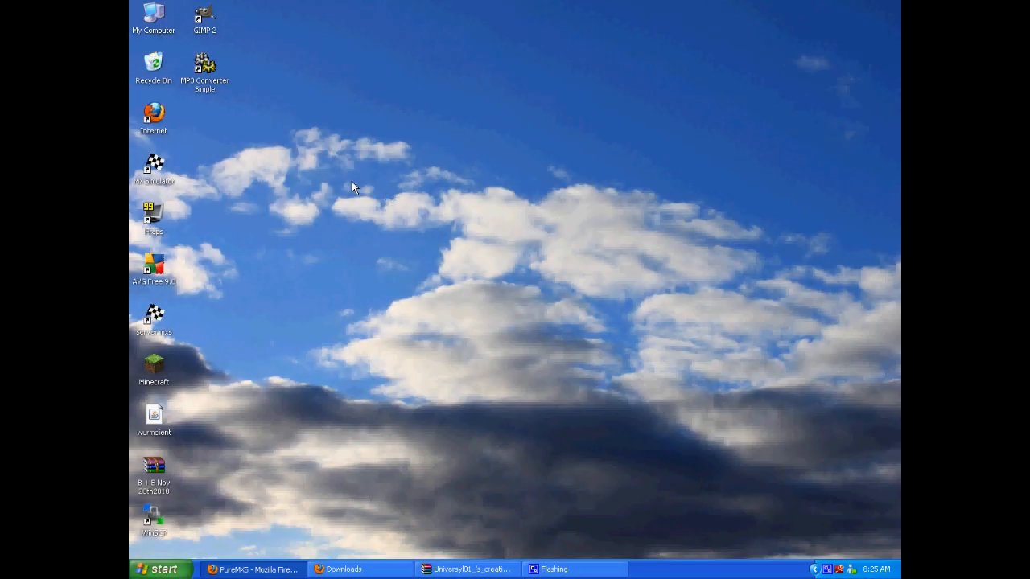
mouse_move(354, 196)
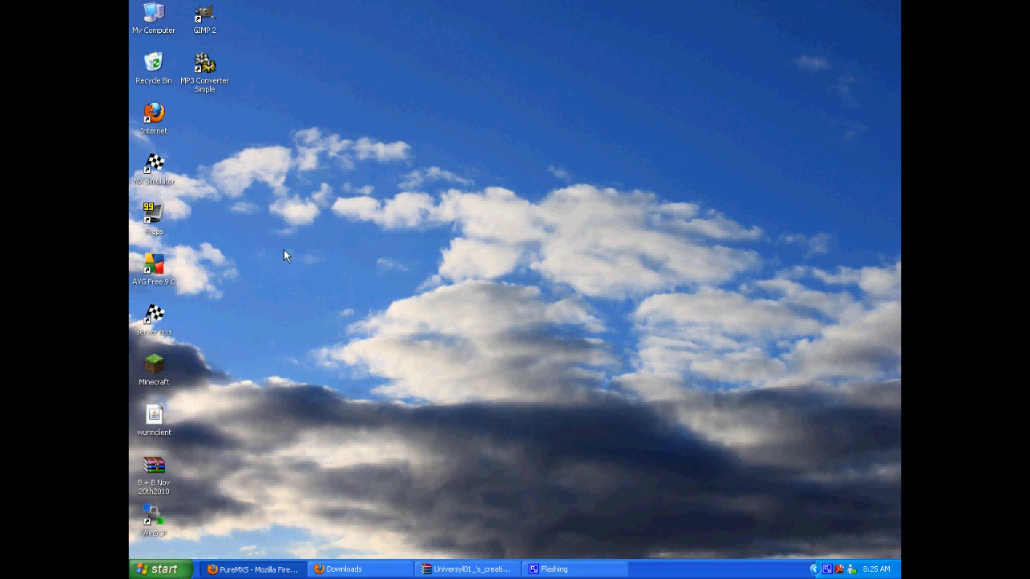
mouse_move(229, 185)
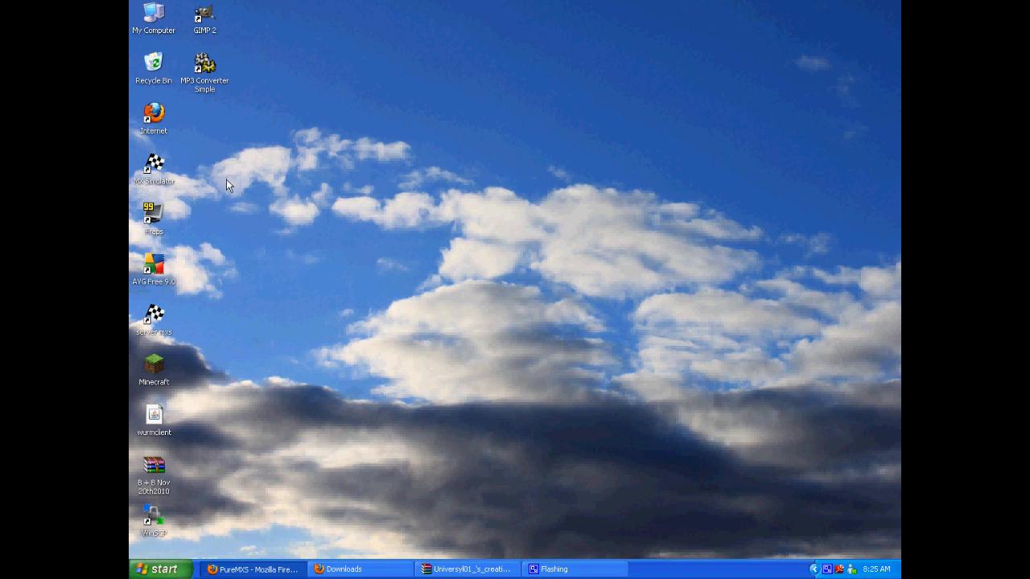
mouse_move(285, 287)
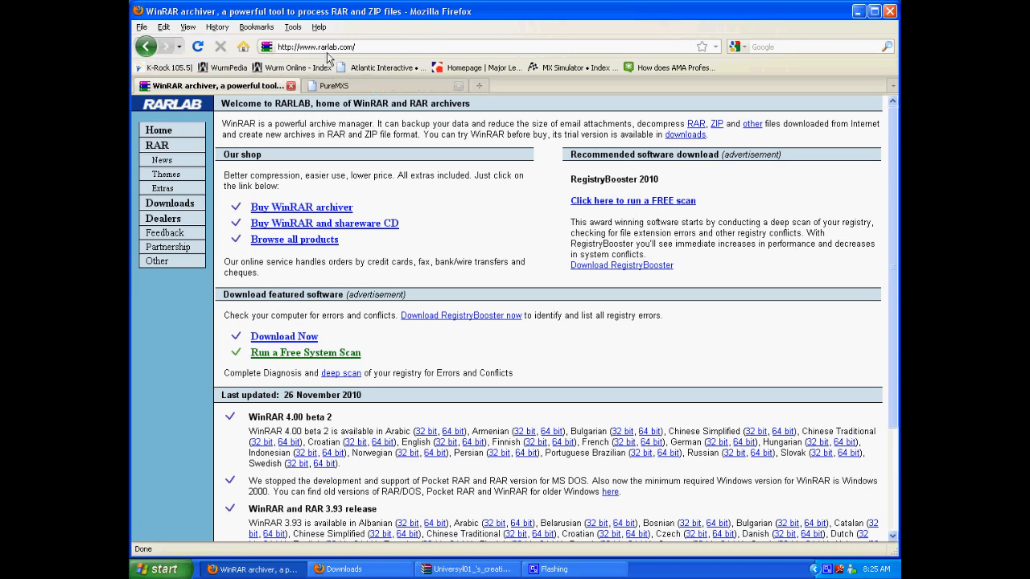
mouse_move(366, 114)
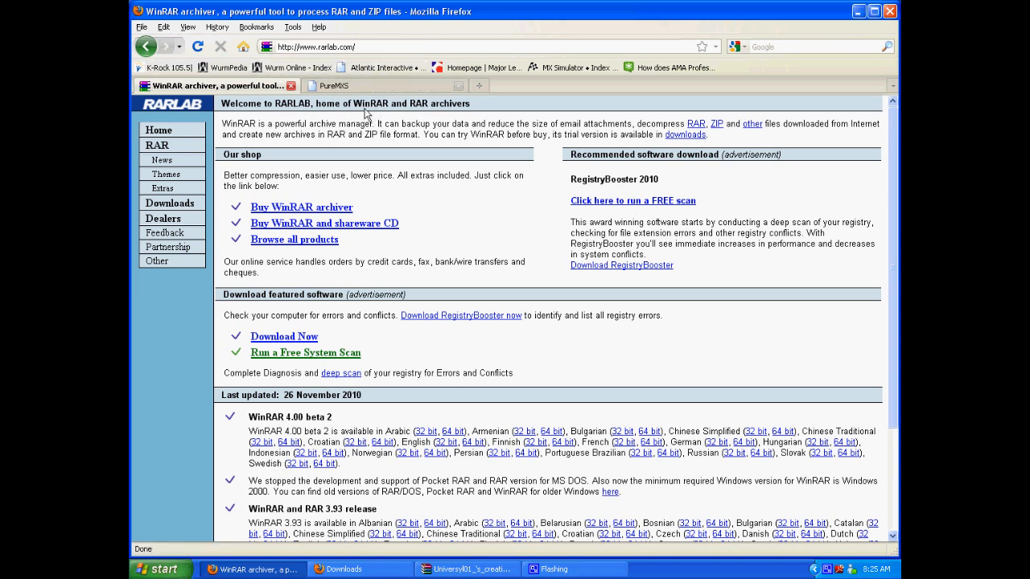
mouse_move(284, 336)
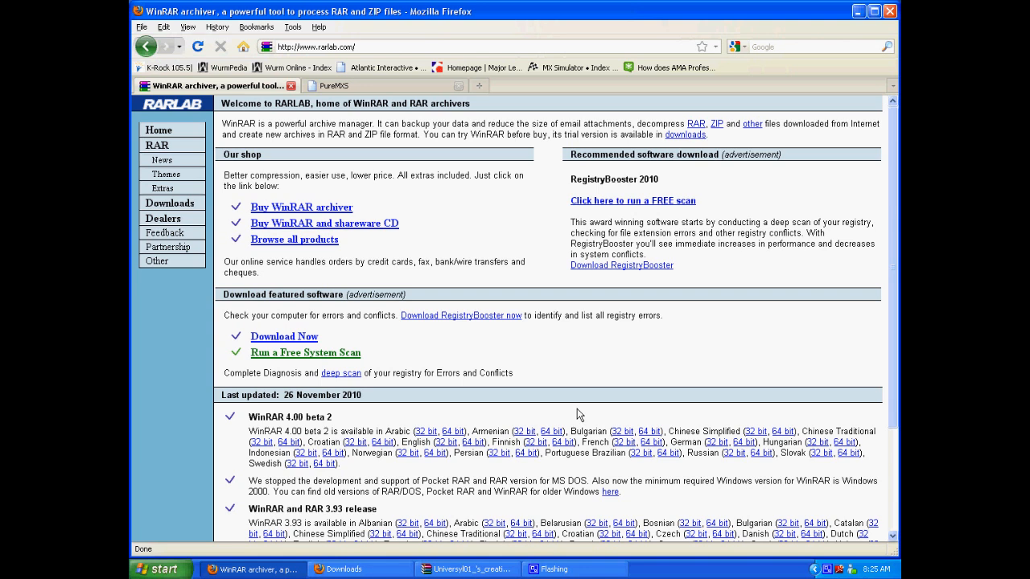
mouse_move(427, 355)
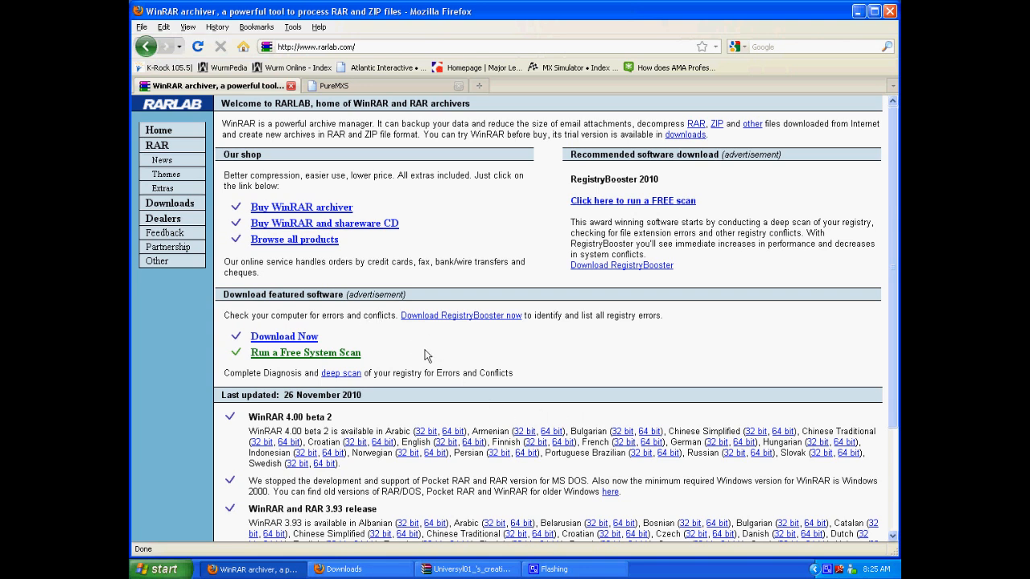
mouse_move(298, 556)
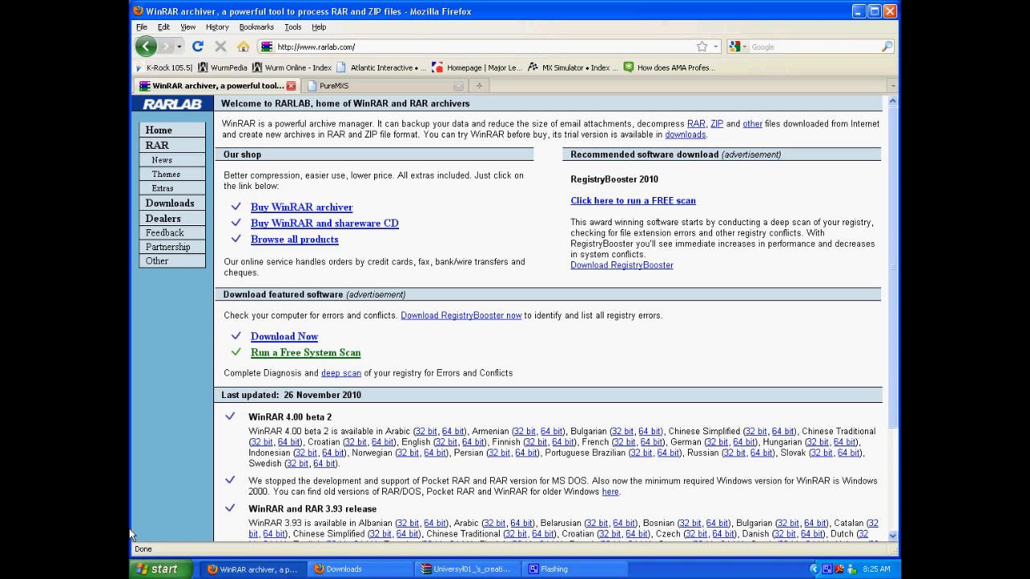
mouse_move(249, 529)
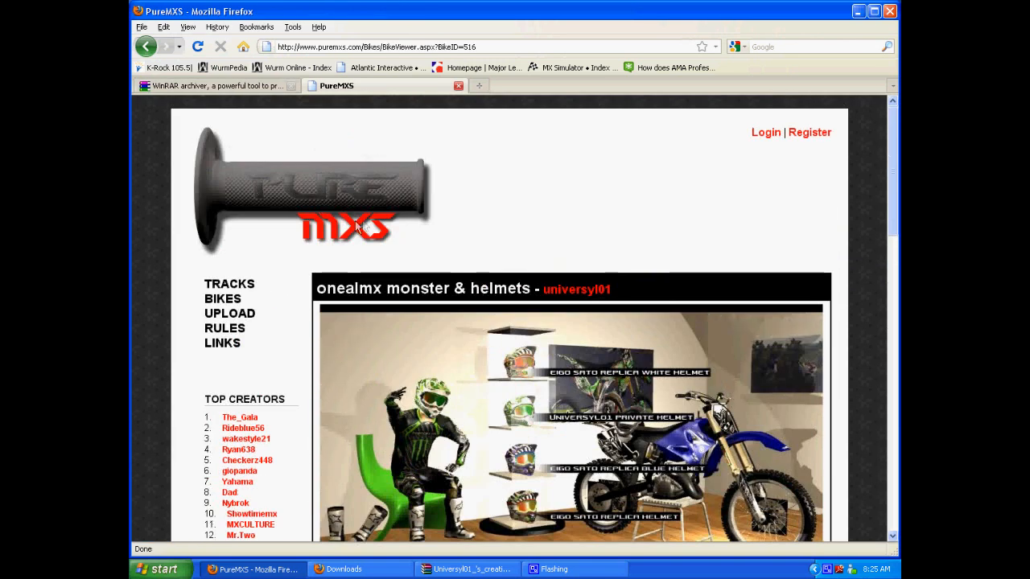
mouse_move(346, 55)
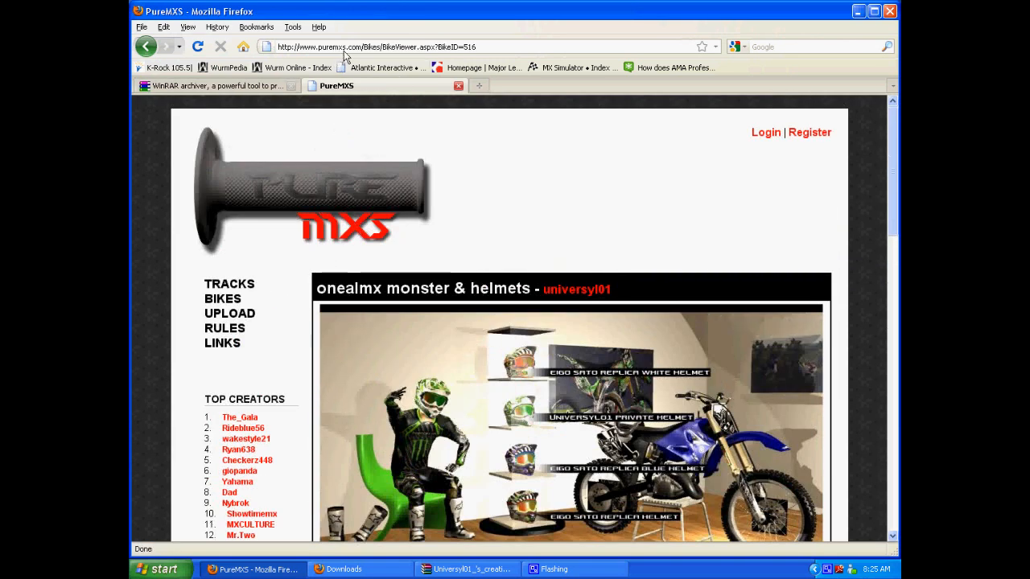
Download the onealmx monster & helmets skin pack from PureMXS and bring up the archive's actions
scroll(down, 3)
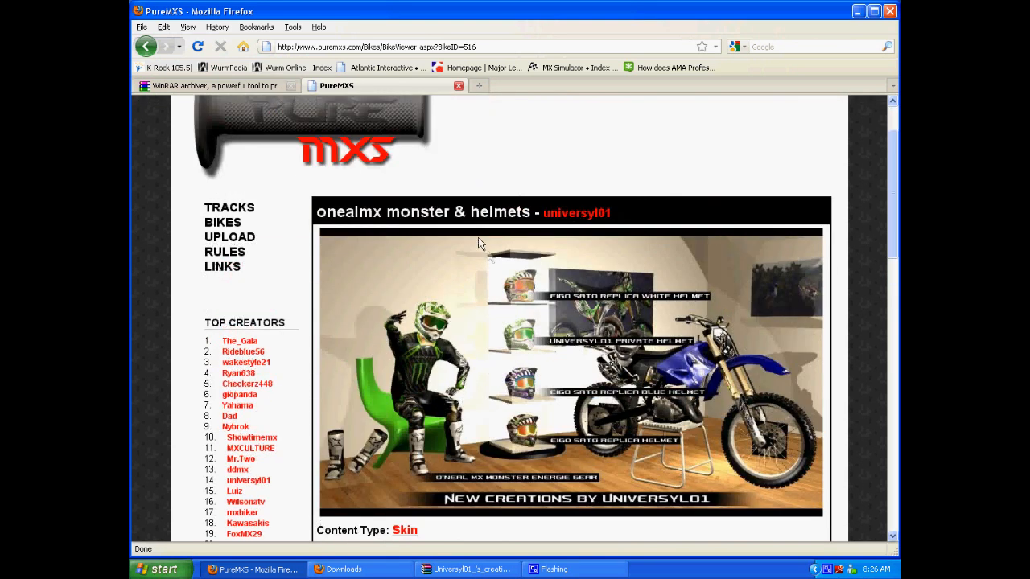
mouse_move(459, 221)
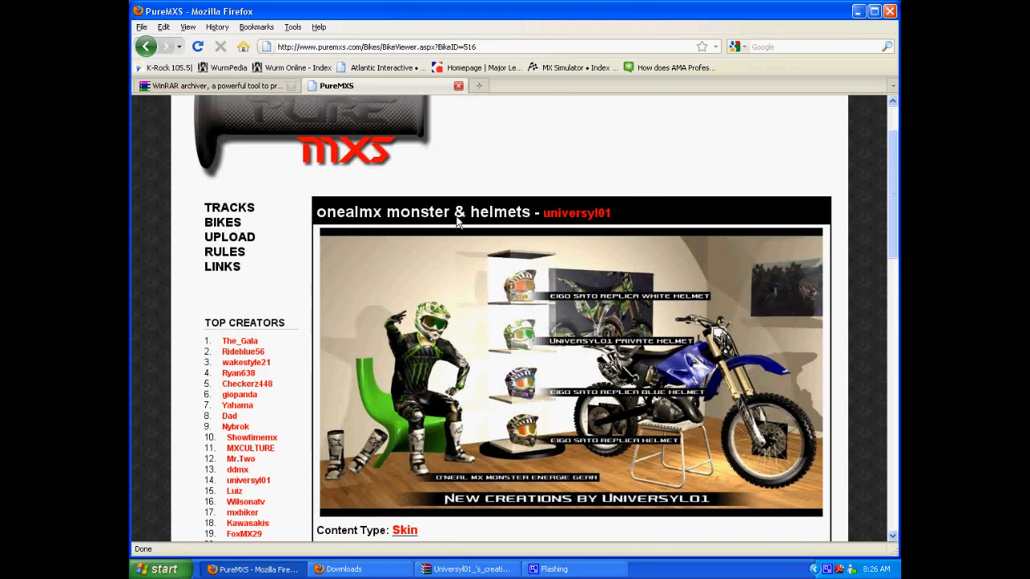
scroll(down, 3)
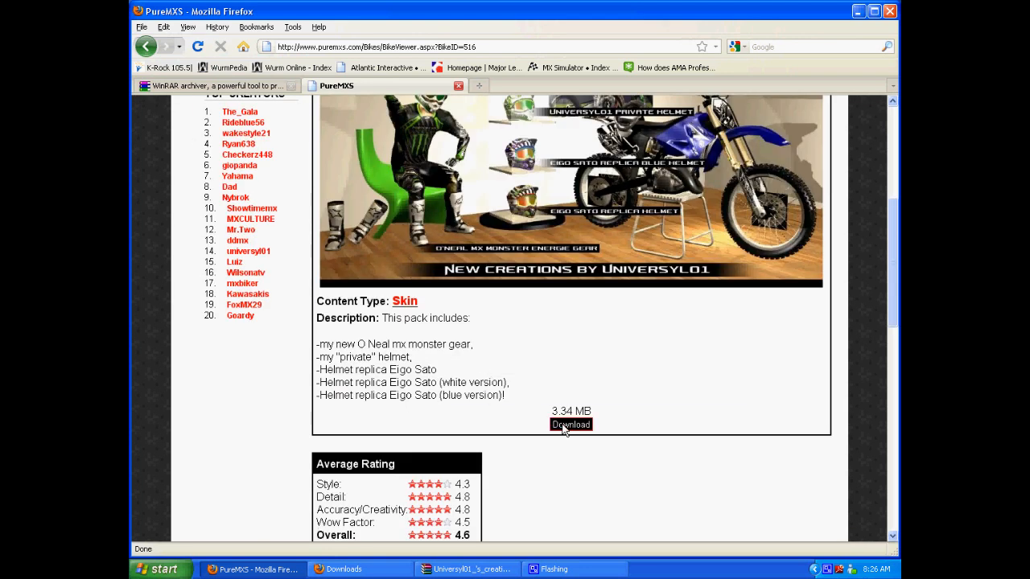
click(571, 424)
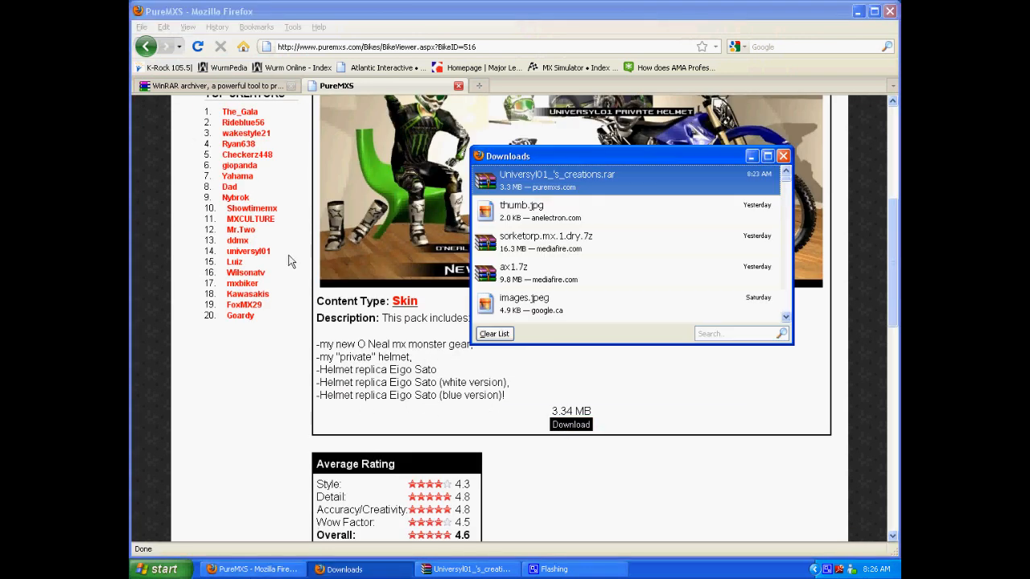
right_click(555, 175)
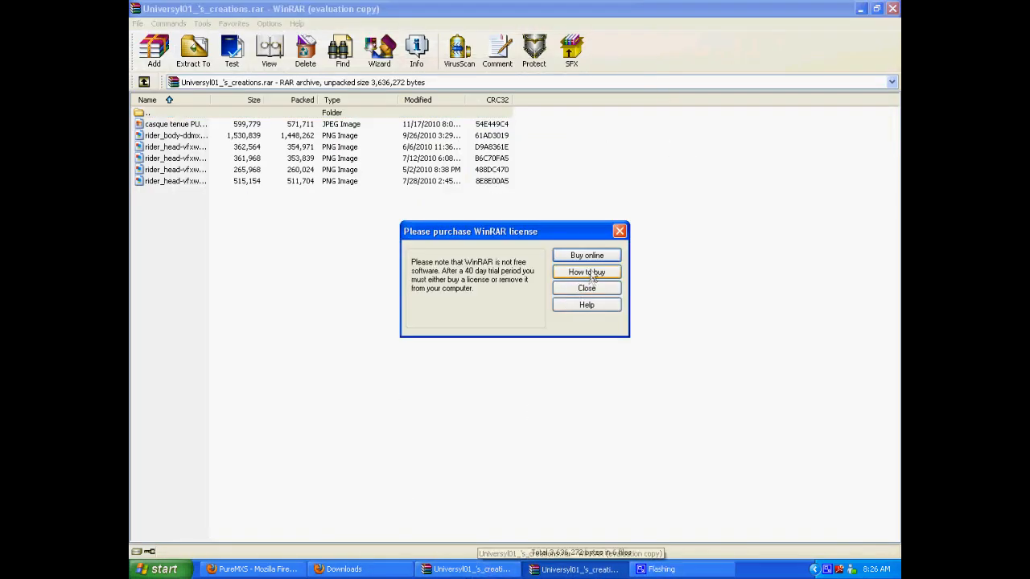
Close the 'Please purchase WinRAR license' reminder over Universyl01_'s_creations.rar
click(587, 288)
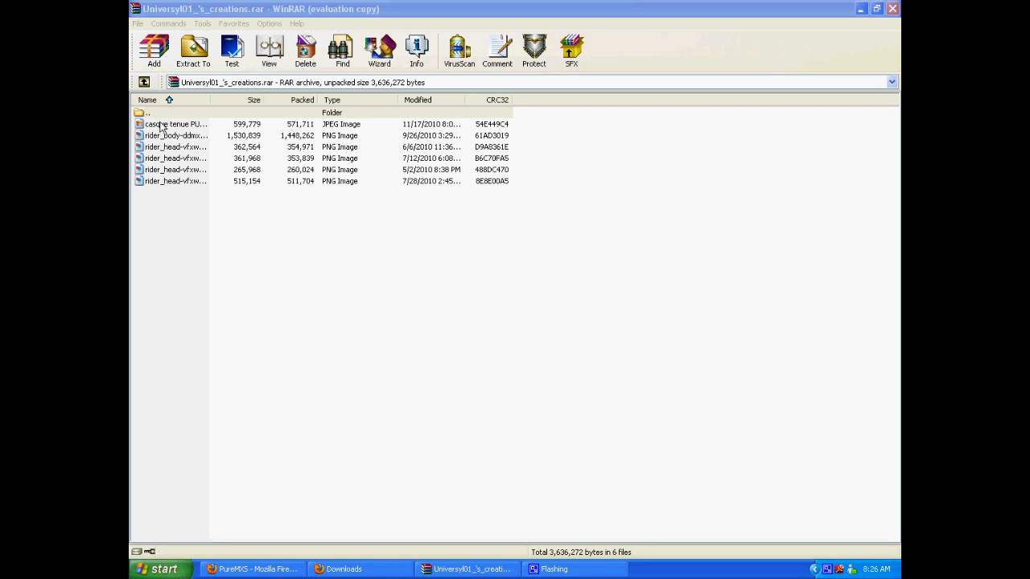
mouse_move(133, 139)
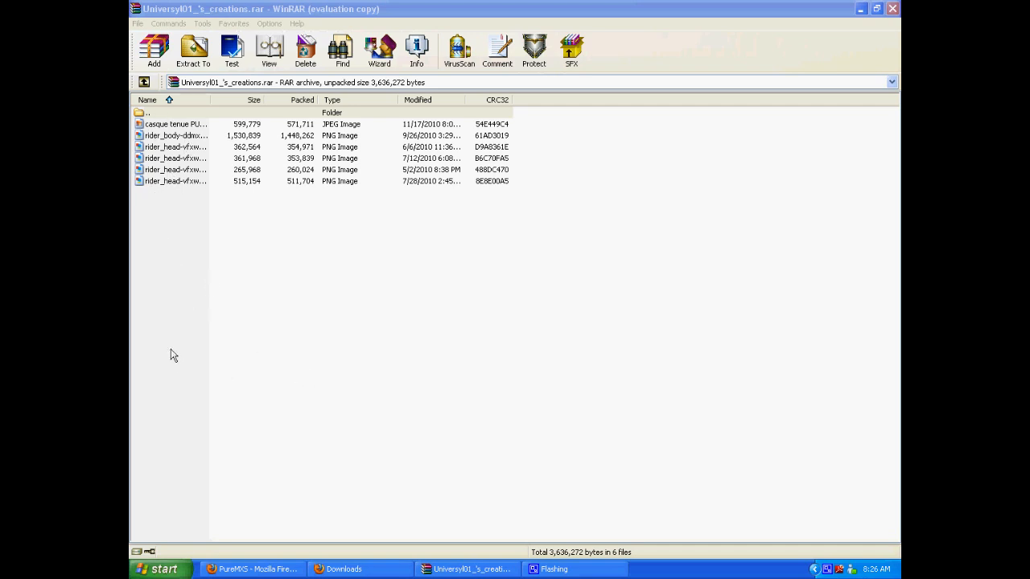
mouse_move(188, 569)
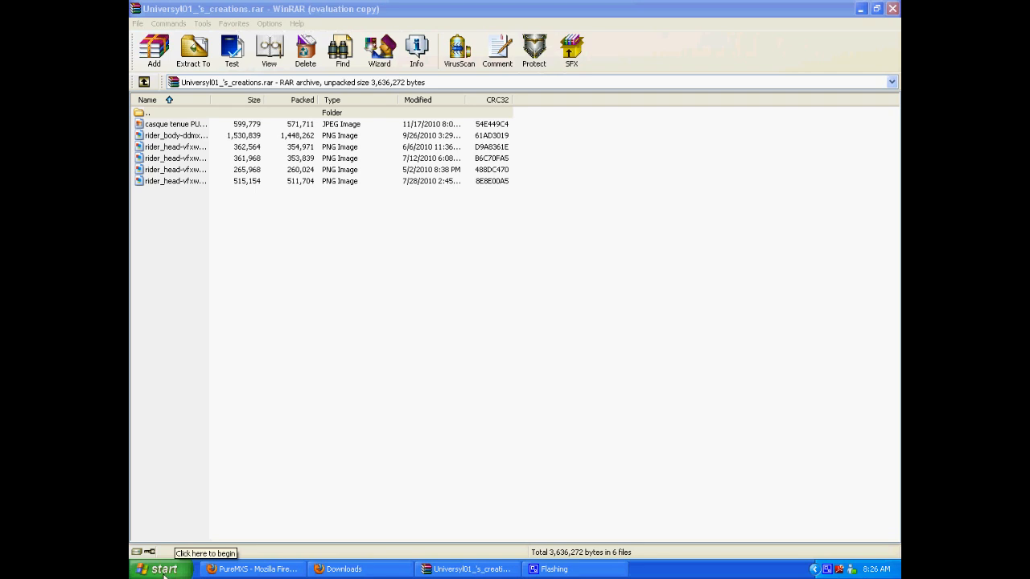
Launch MX Simulator Personal Folder from the All Programs list
click(161, 569)
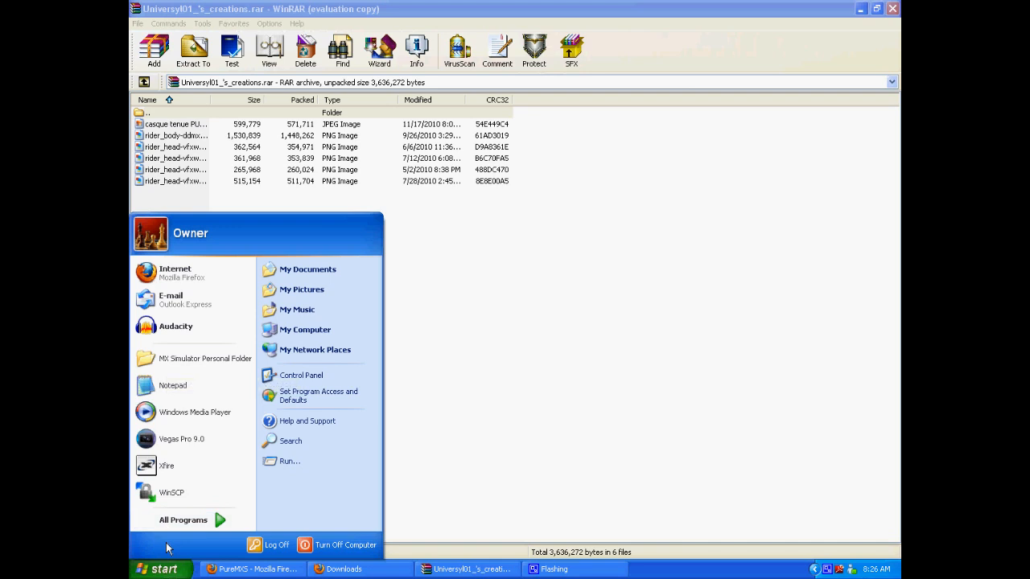
click(183, 519)
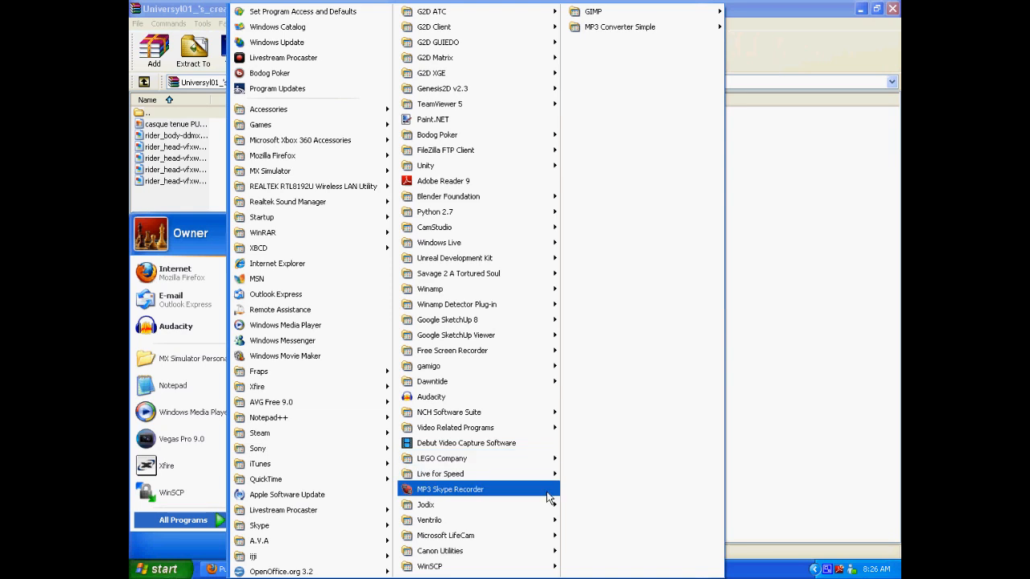
mouse_move(278, 264)
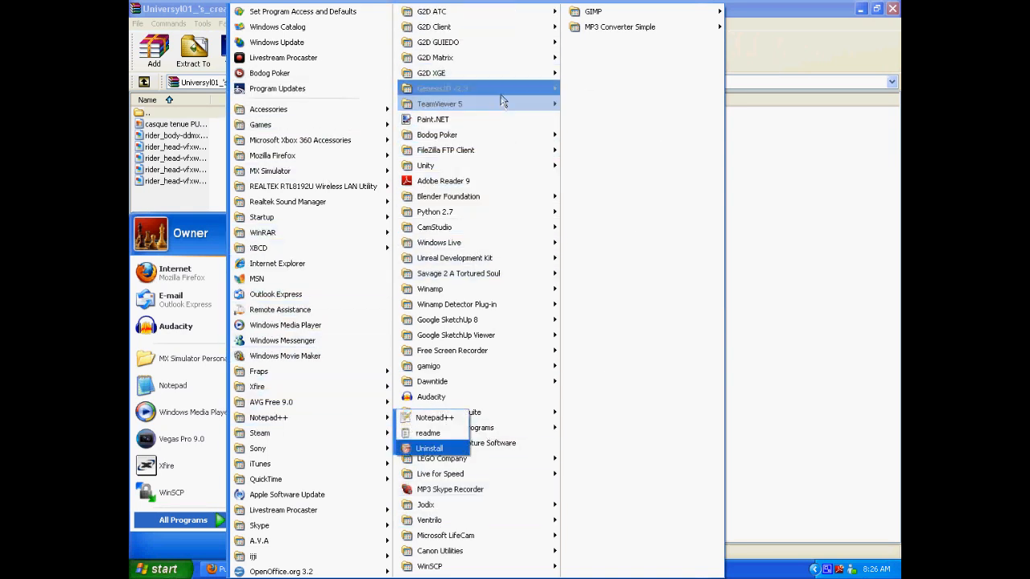
mouse_move(447, 320)
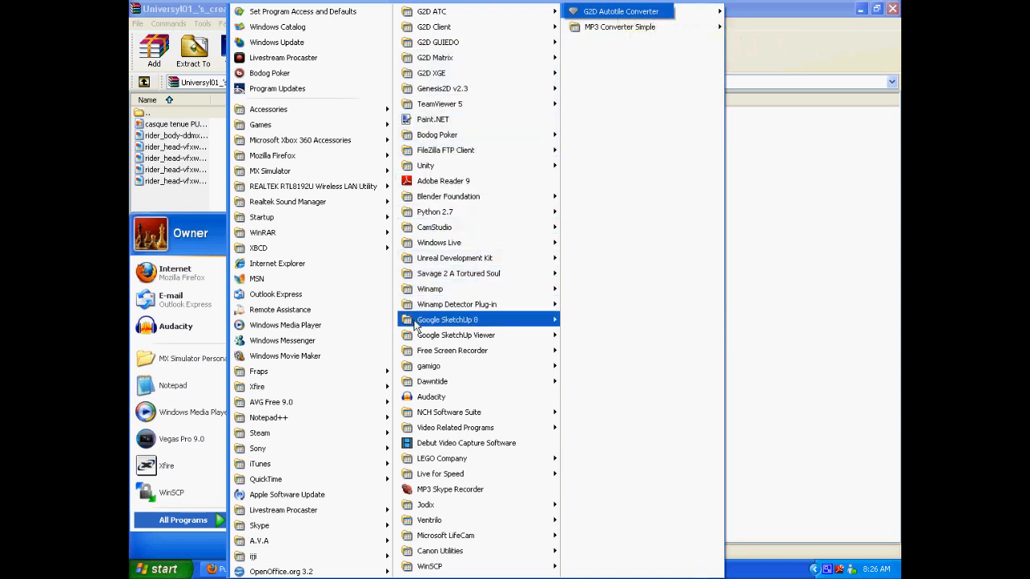
mouse_move(278, 277)
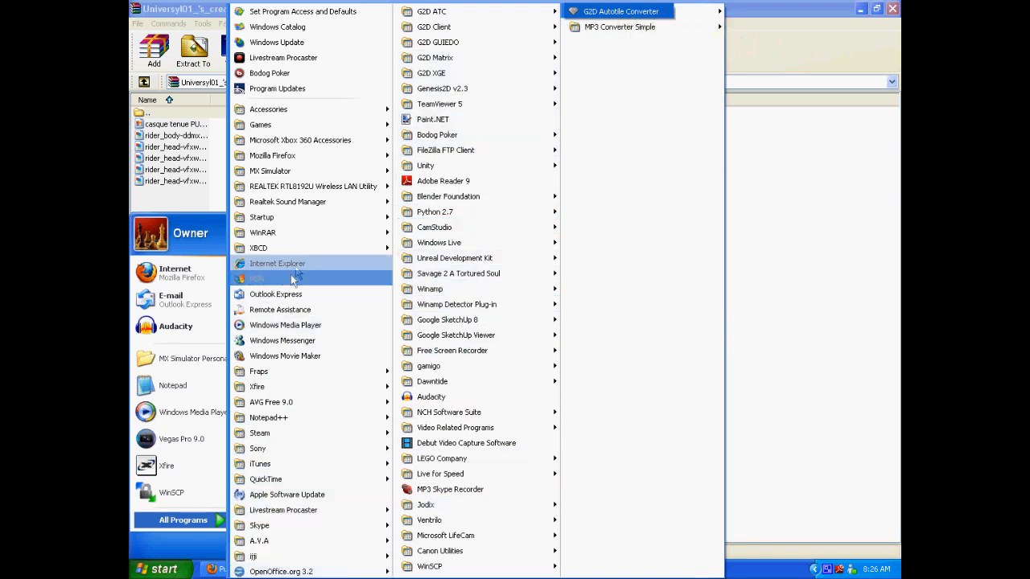
mouse_move(270, 171)
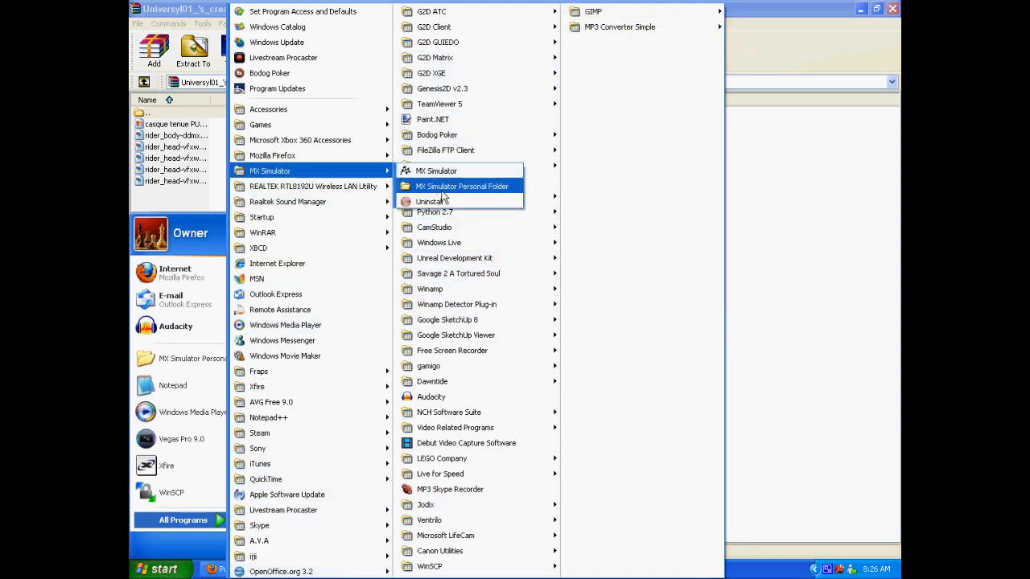
click(346, 256)
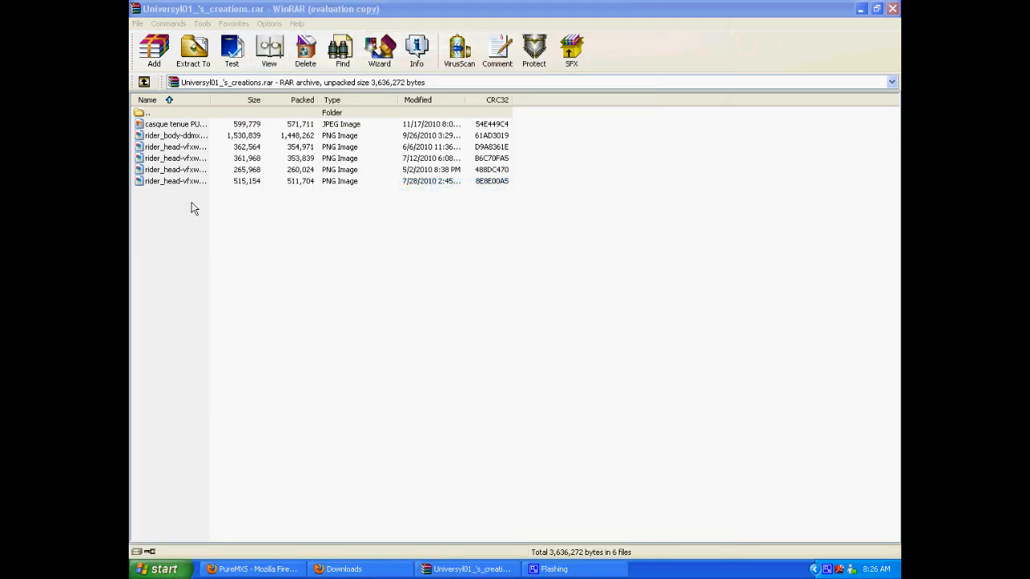
mouse_move(201, 213)
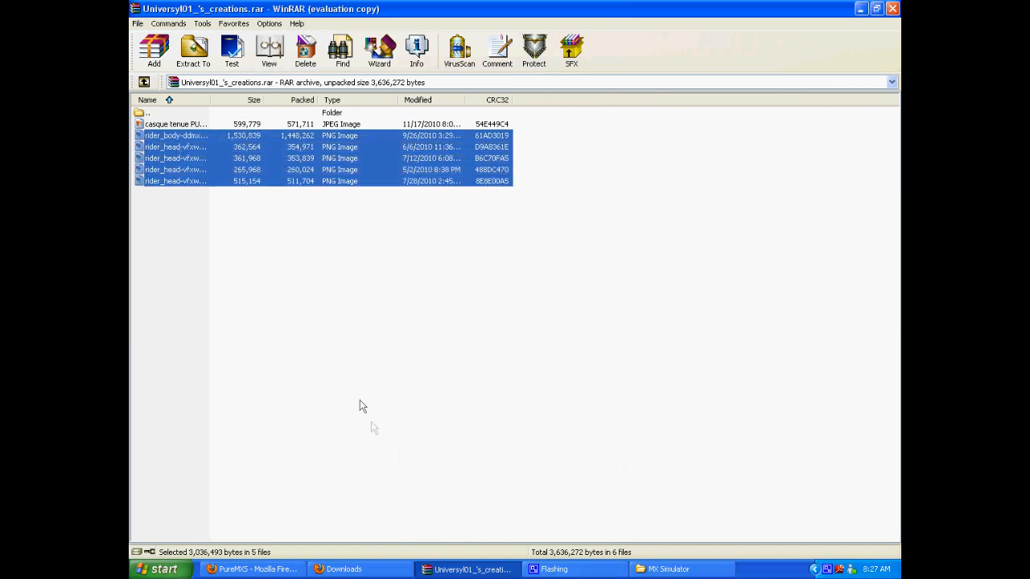
mouse_move(614, 393)
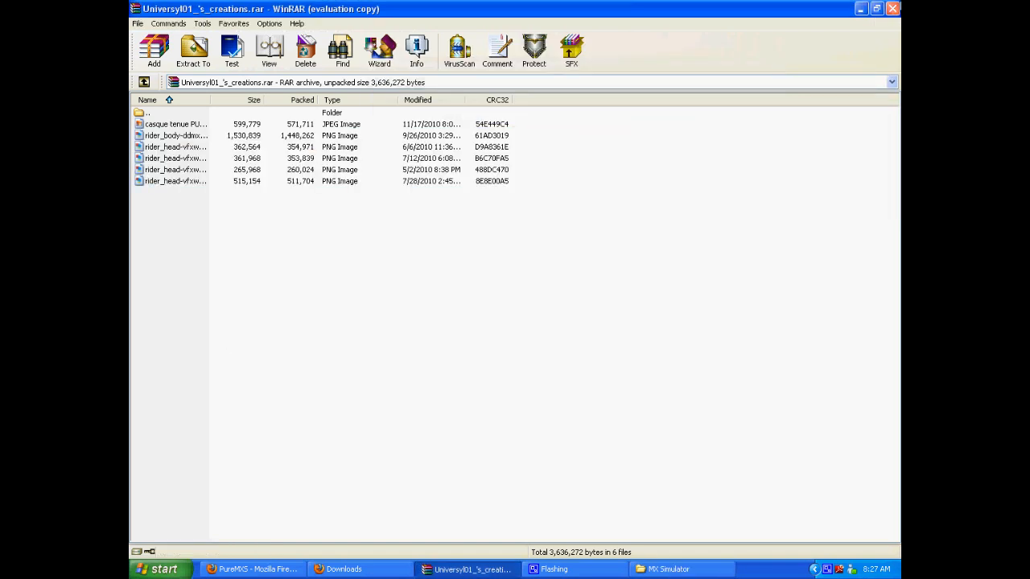
mouse_move(567, 107)
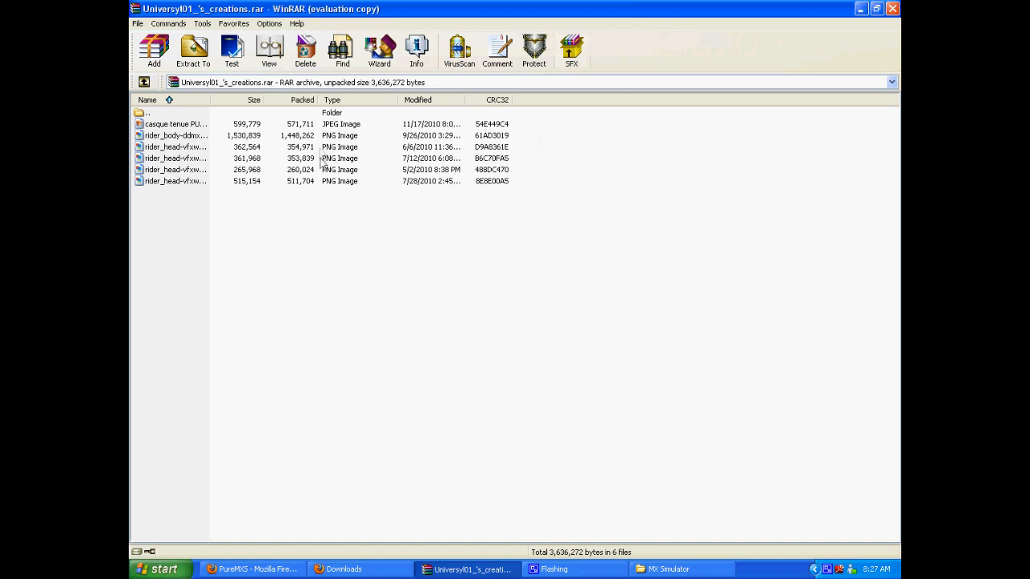
mouse_move(415, 330)
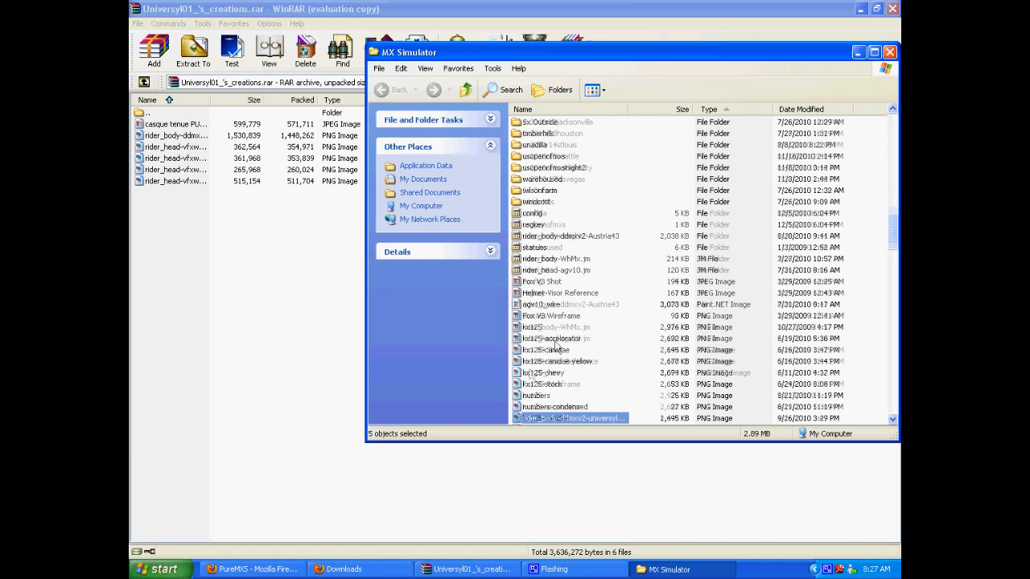
Scroll the MX Simulator personal folder to view the five pasted rider PNGs
scroll(down, 3)
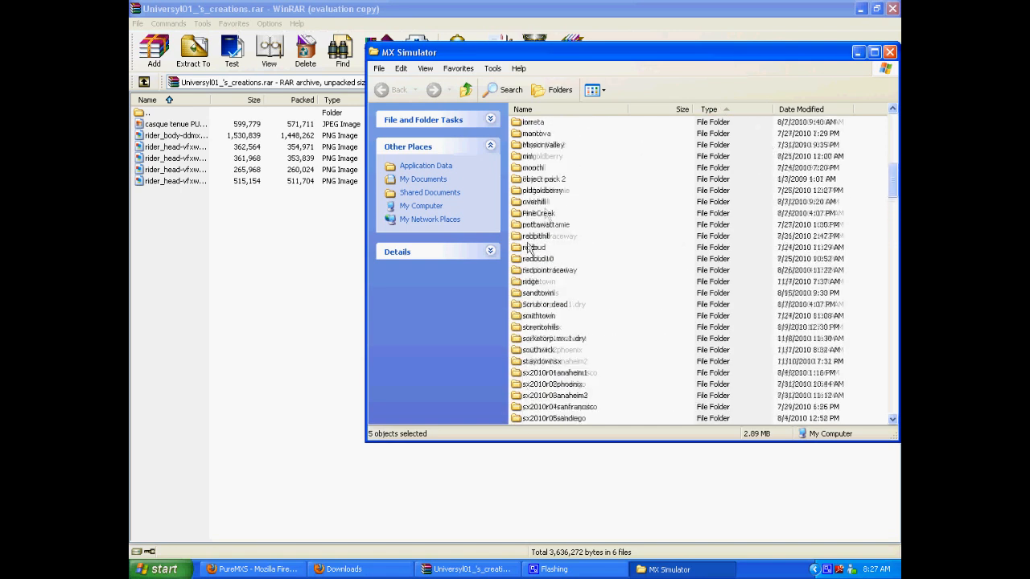